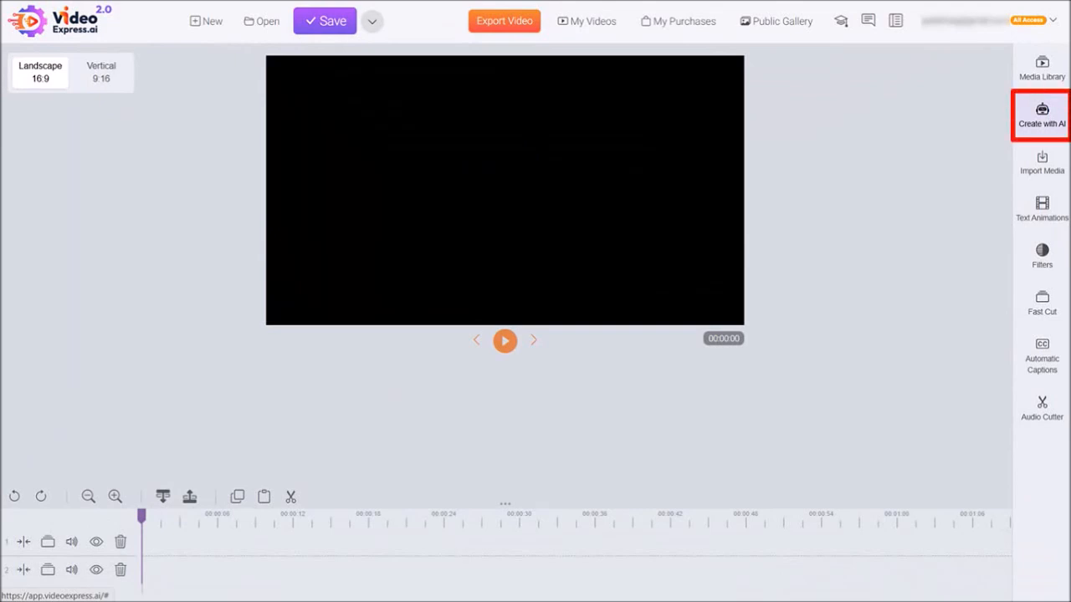
Start a new Human Talking Video from the Create with AI tools.
left_click(1041, 115)
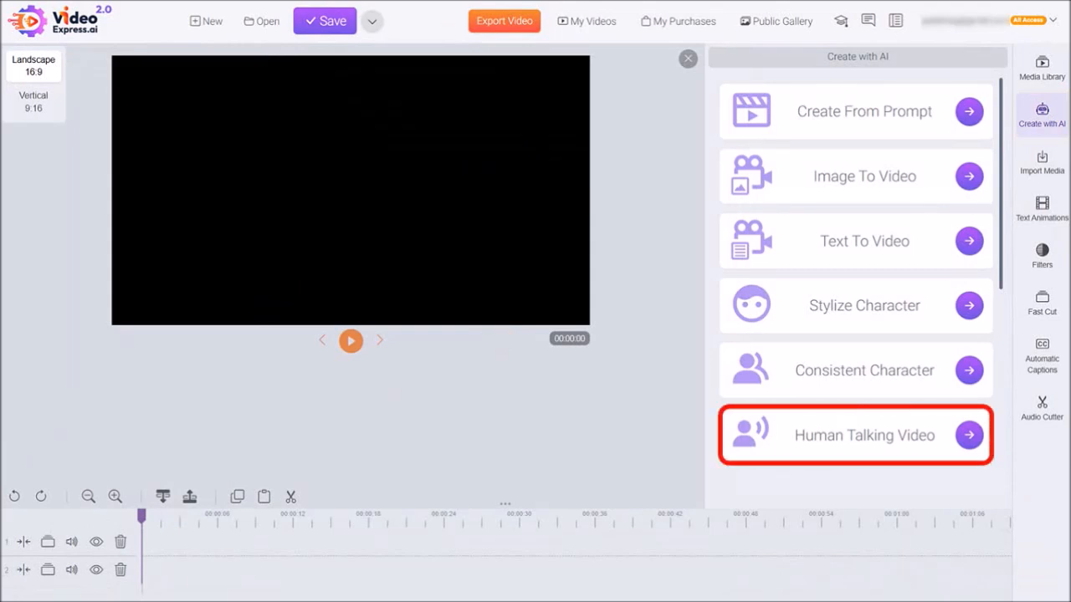
left_click(863, 435)
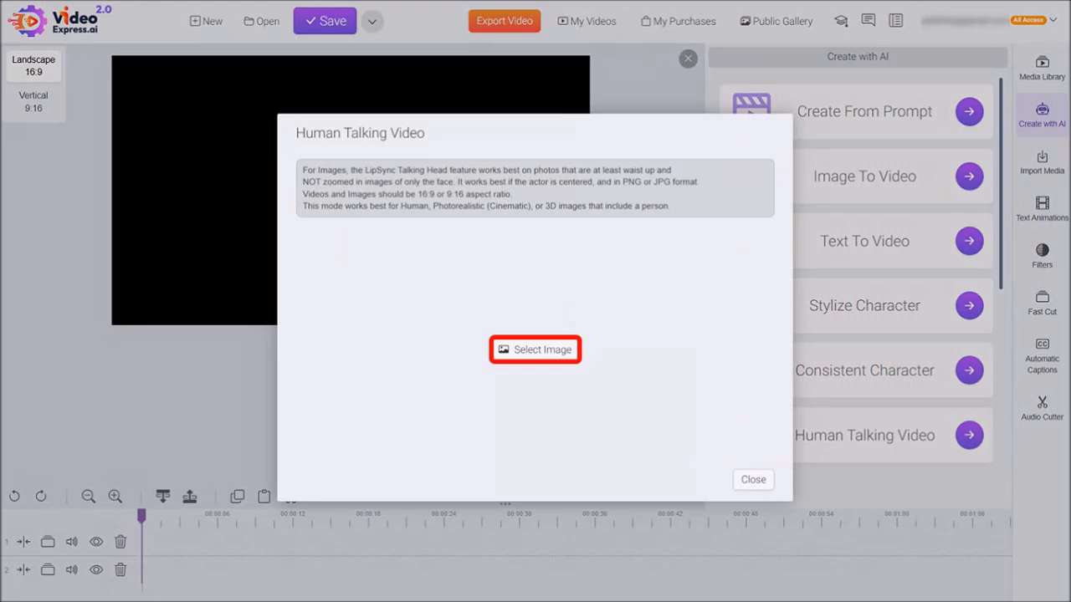
Upload the Max and Ellie 9x16 cartoon images from Pictures into the image library.
left_click(535, 349)
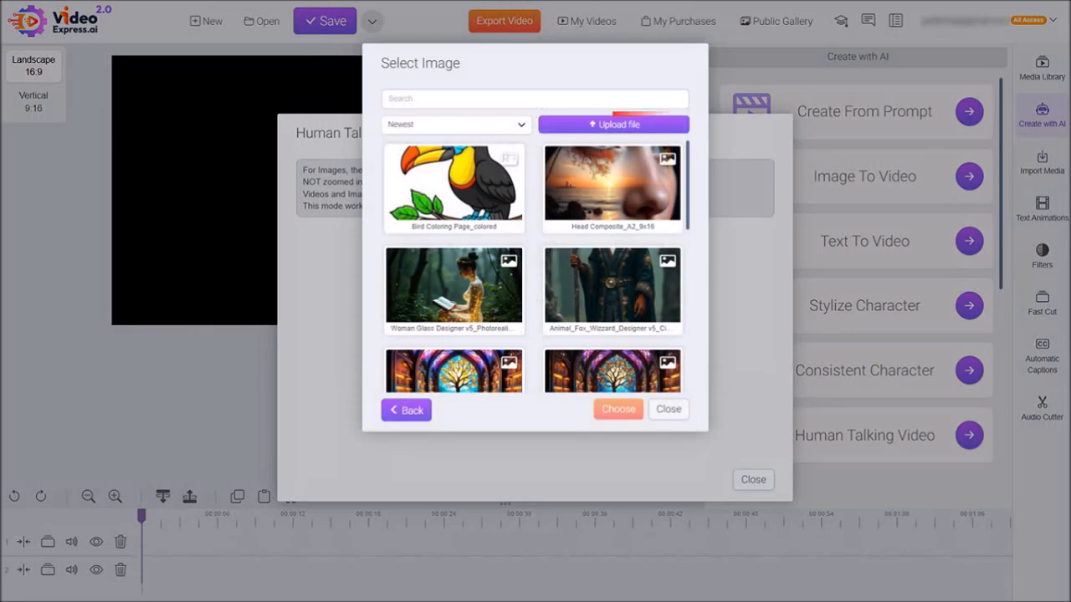
mouse_move(612, 124)
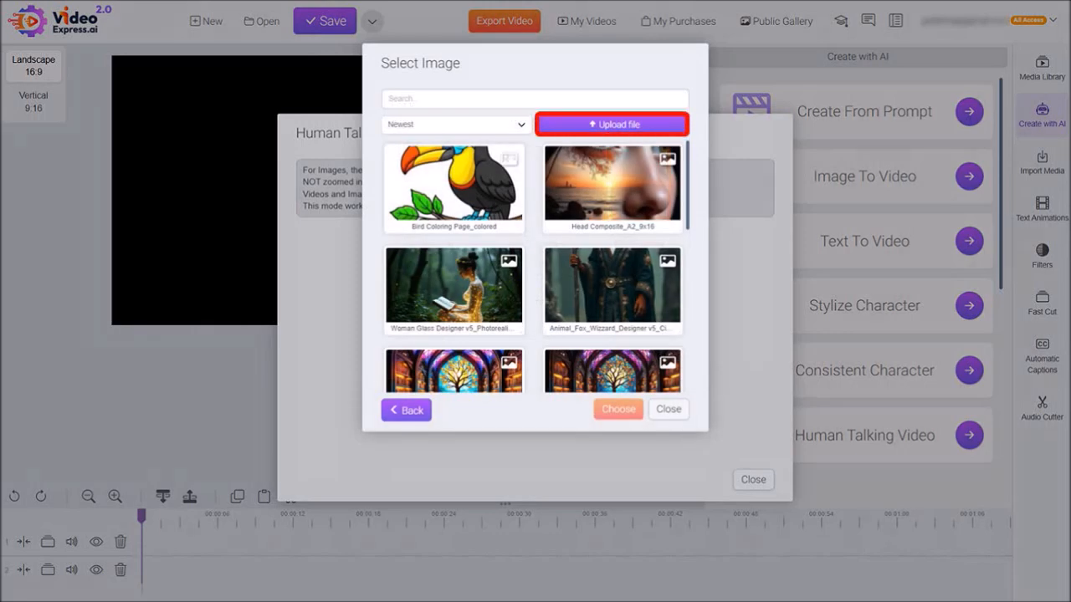
left_click(612, 124)
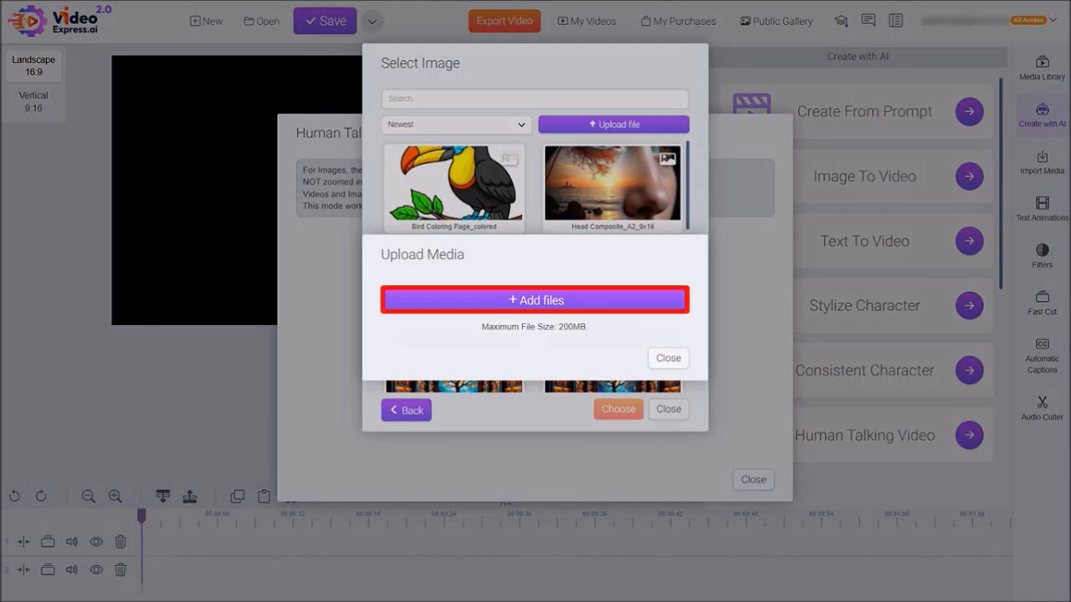
left_click(536, 300)
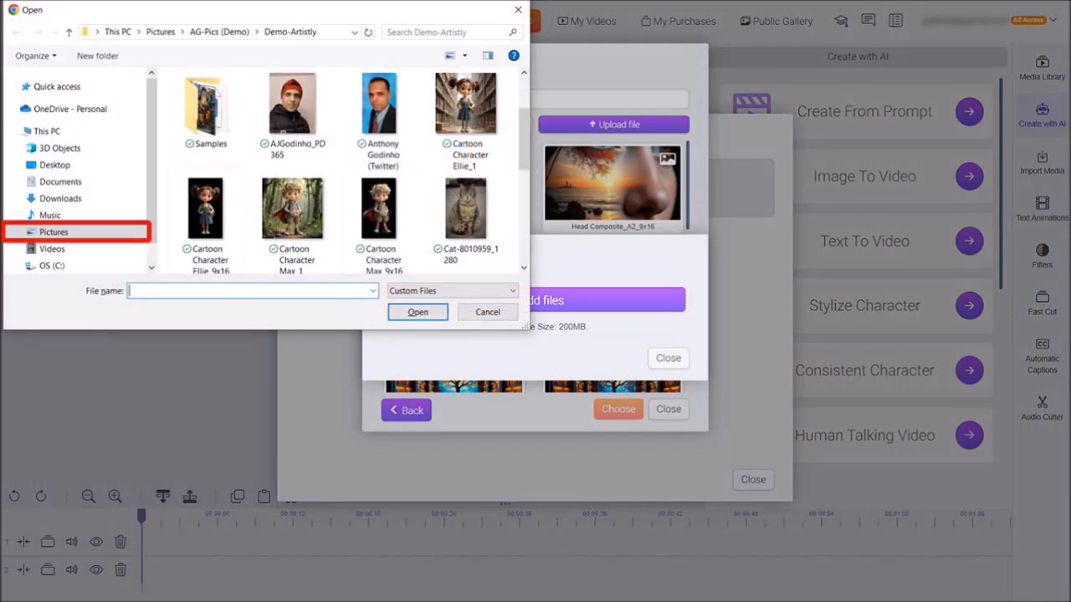
left_click(378, 208)
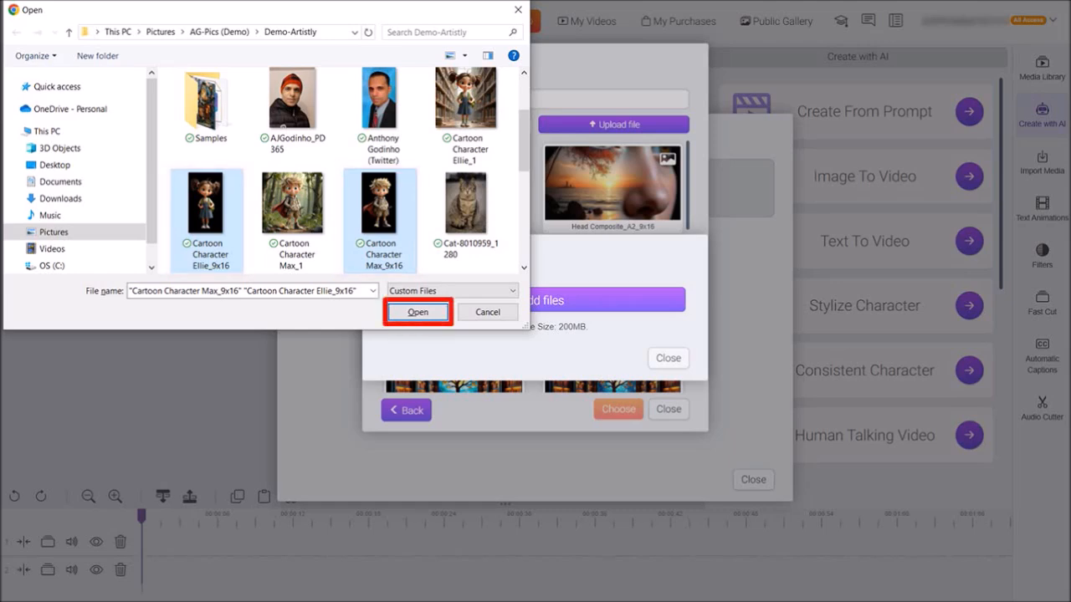
left_click(417, 312)
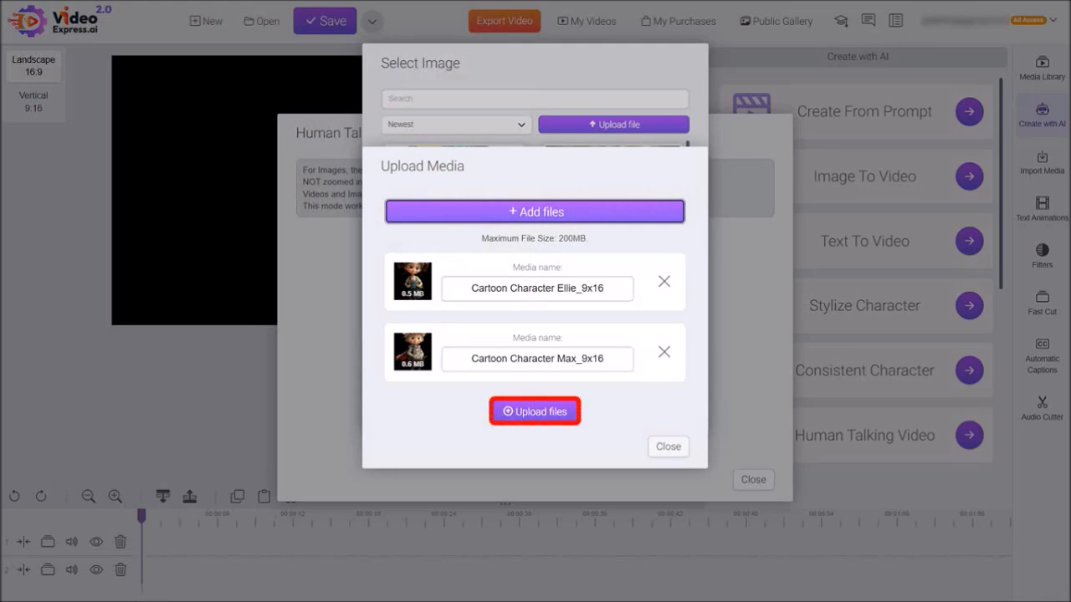
left_click(535, 412)
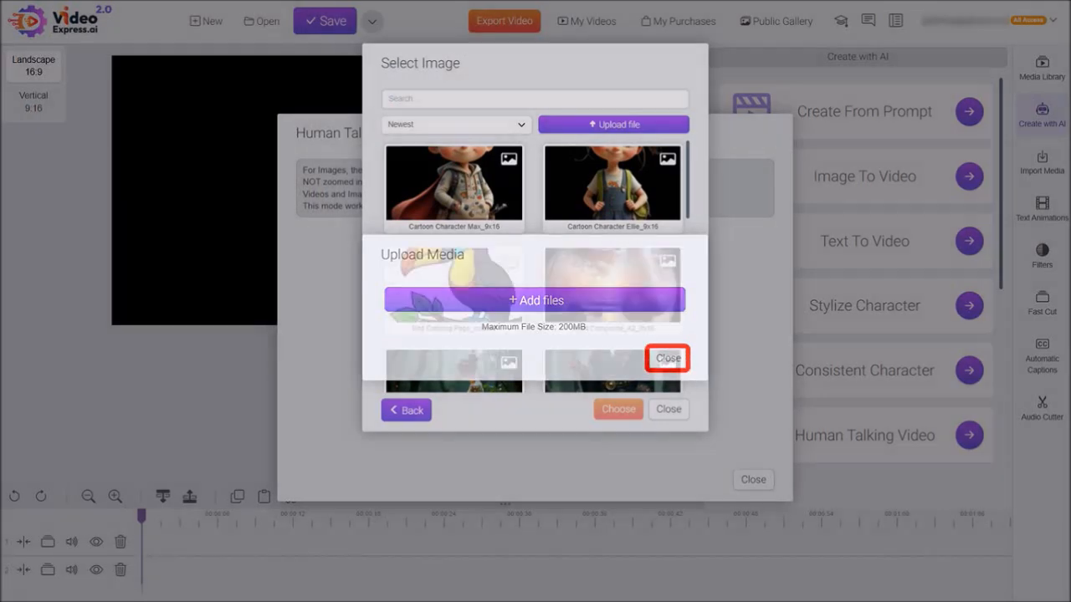
left_click(668, 358)
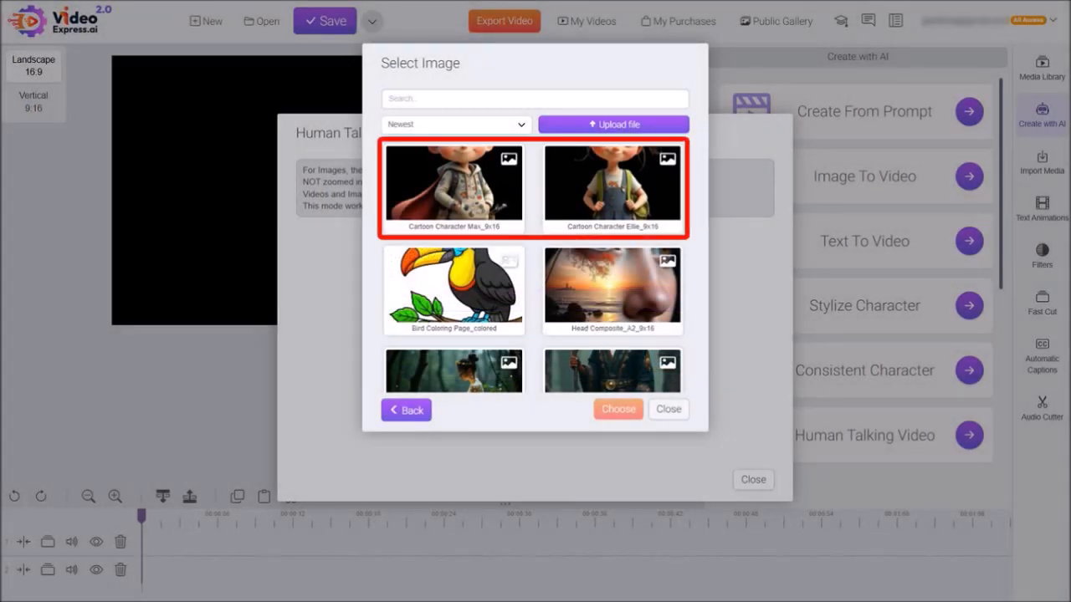
Use the Max image with Reverse for smoother video enabled and proceed to audio setup.
left_click(452, 188)
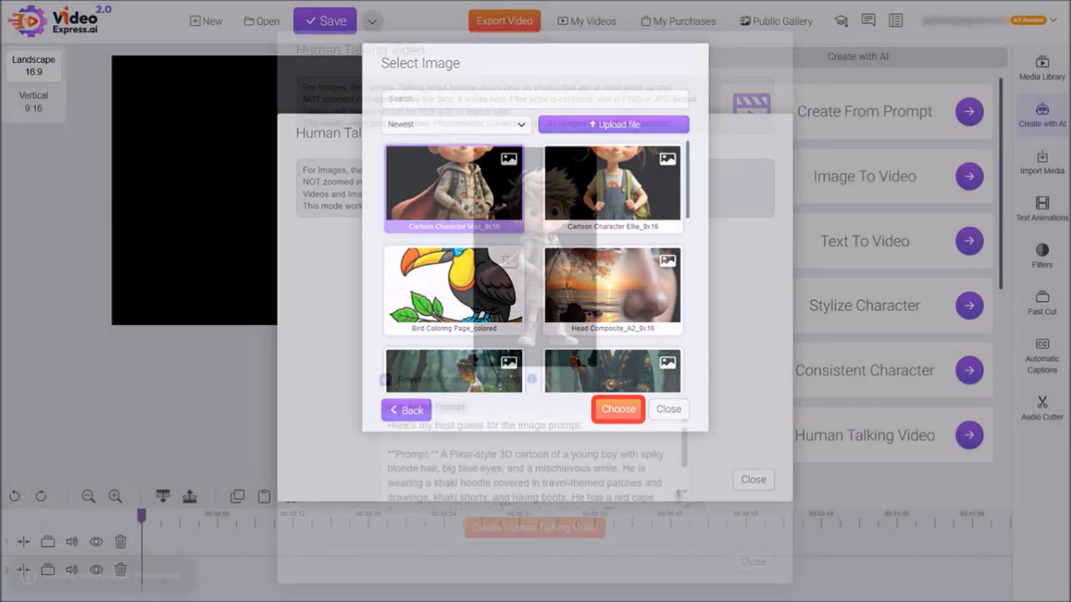
left_click(618, 408)
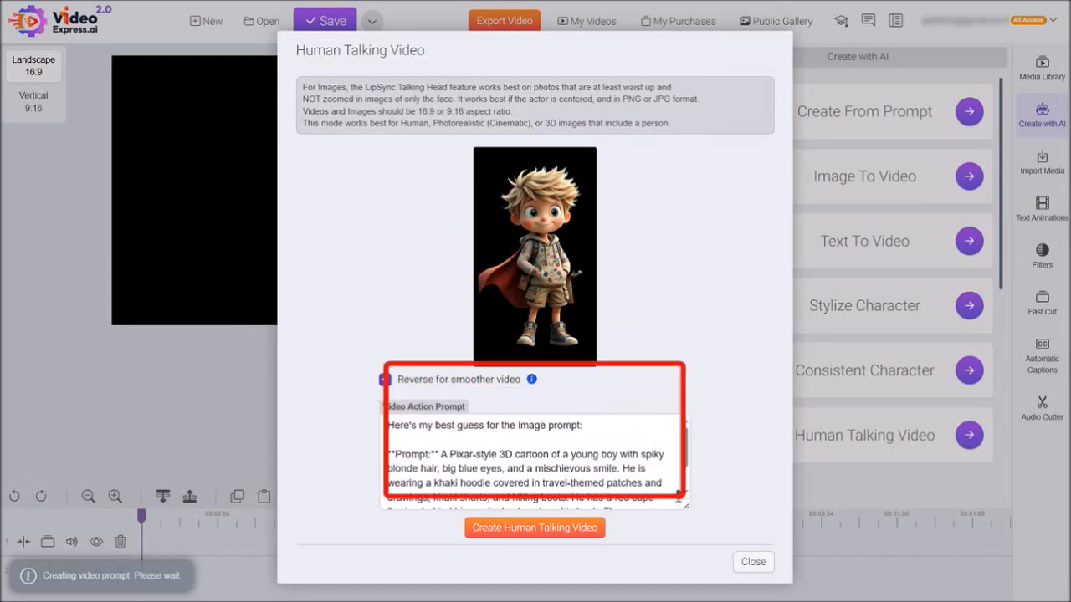
left_click(385, 378)
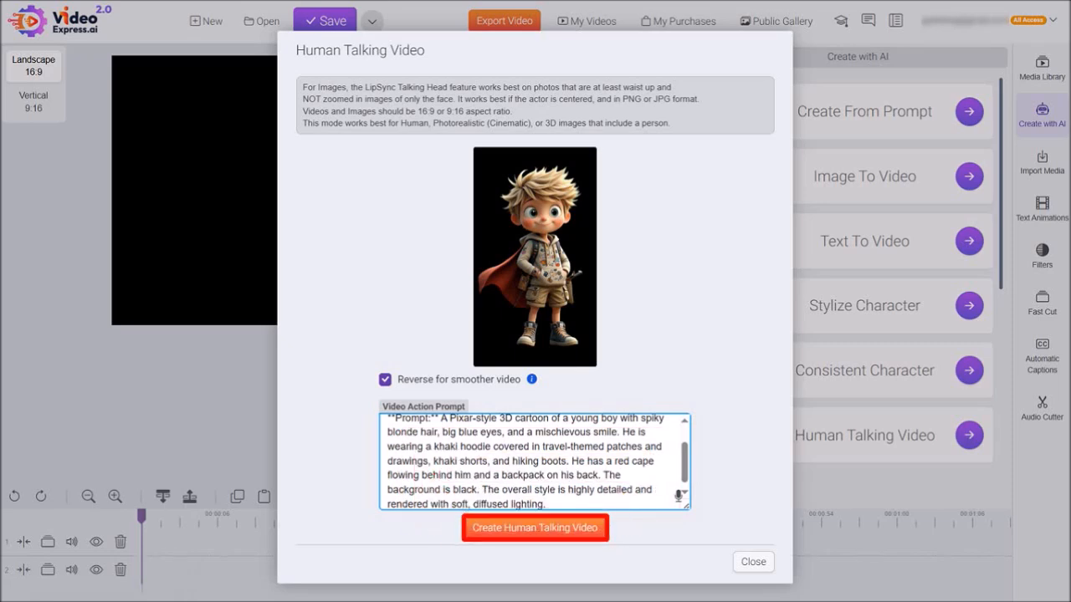
left_click(536, 529)
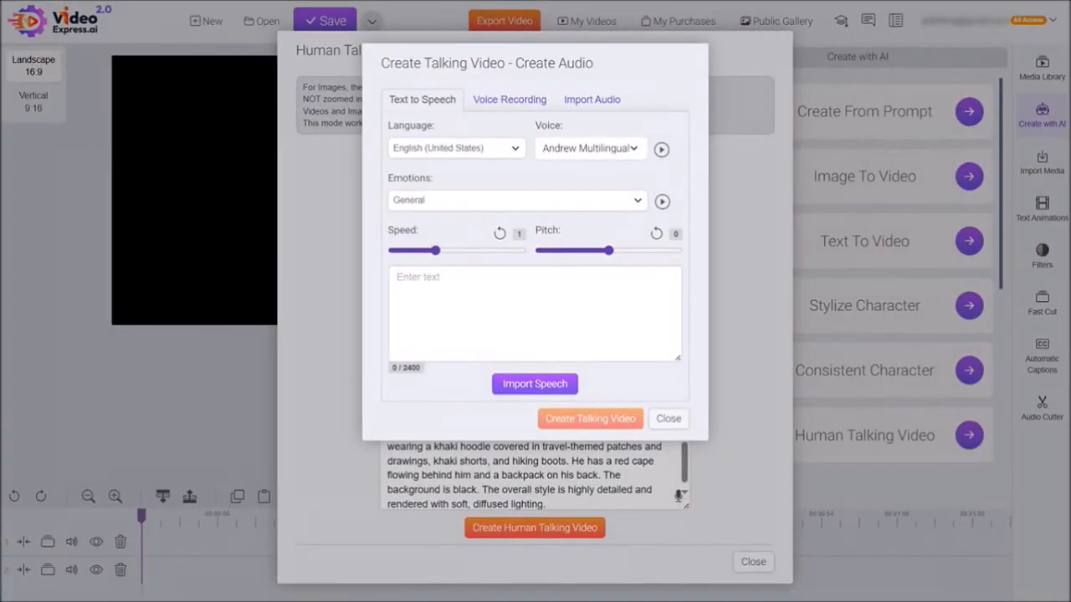
left_click(422, 99)
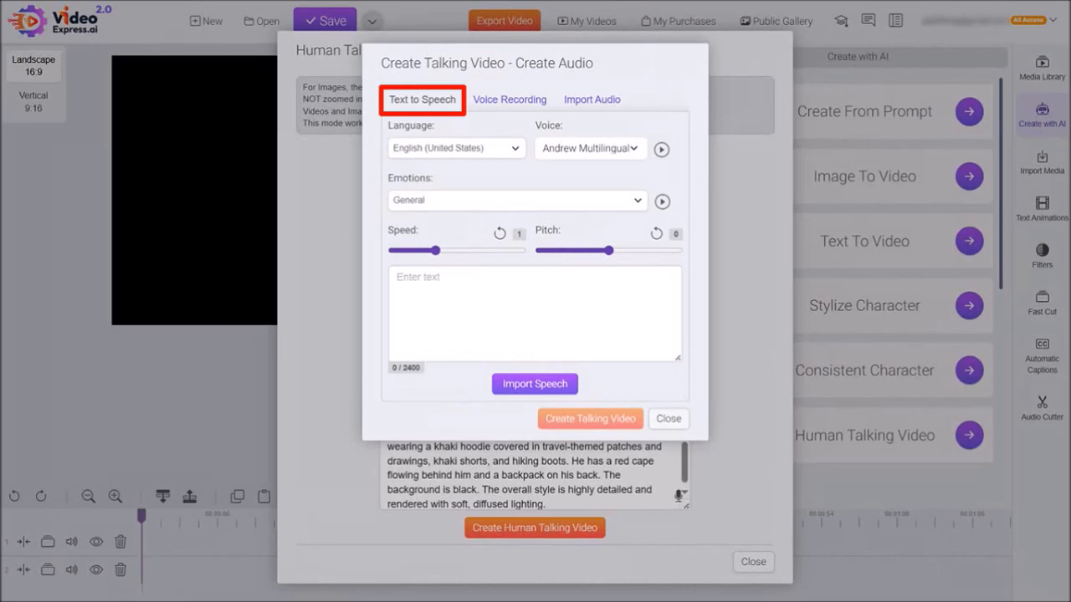
left_click(509, 101)
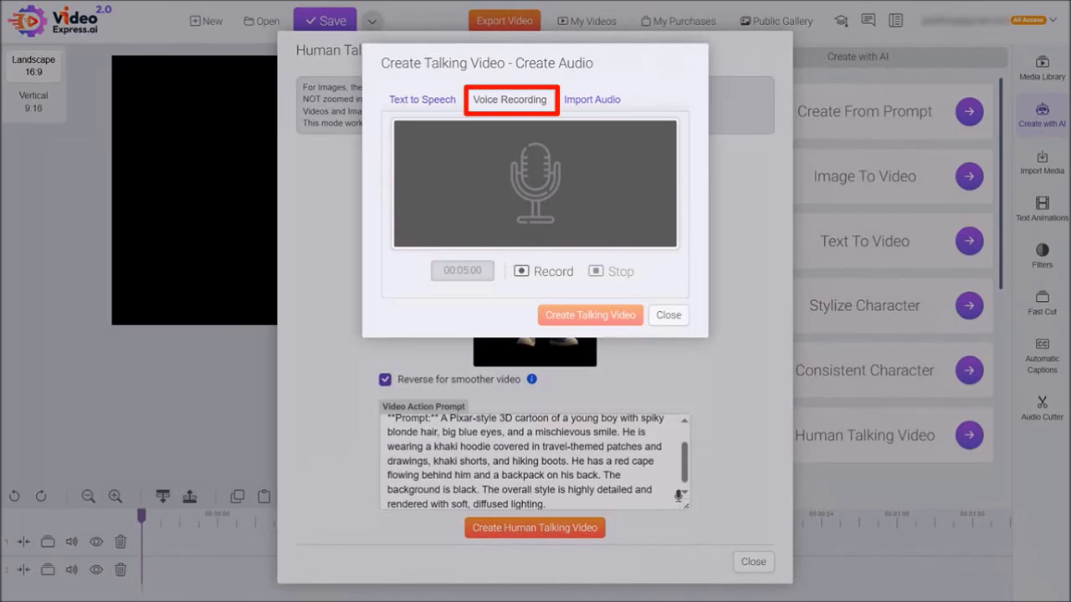
left_click(593, 101)
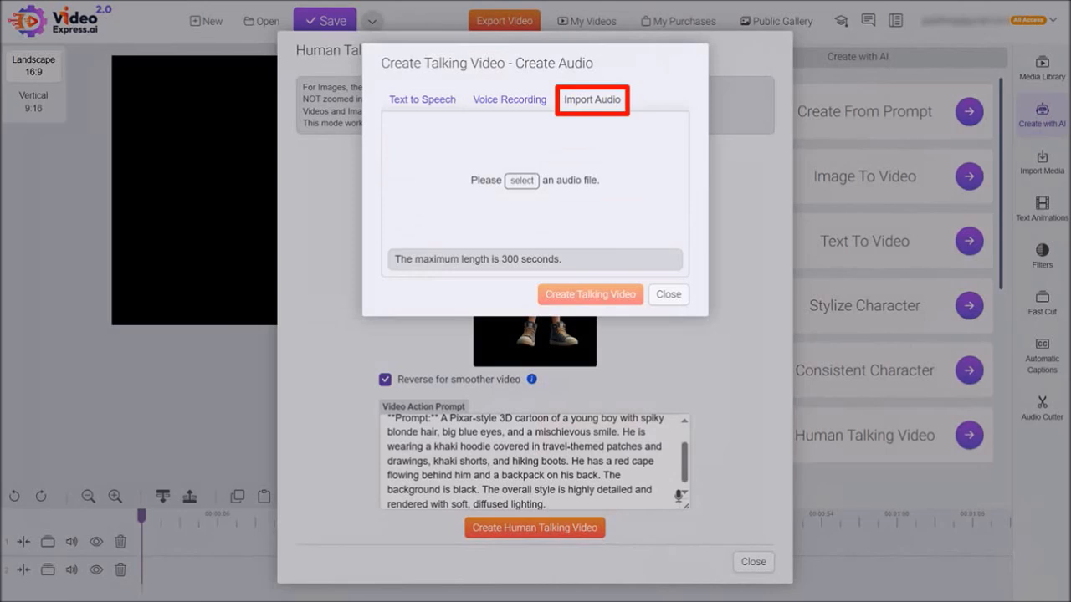
left_click(422, 101)
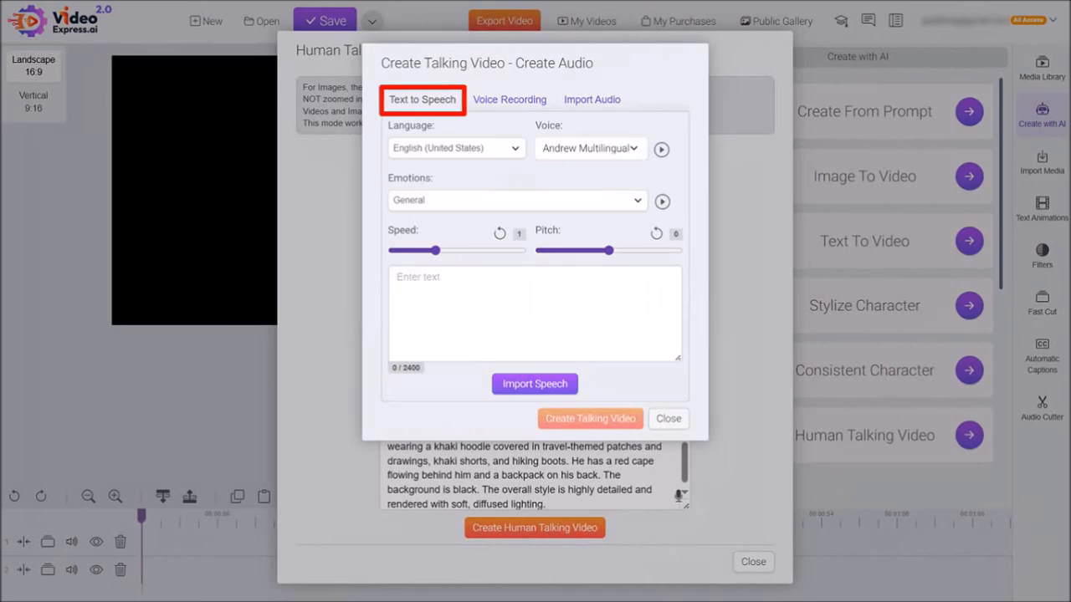
Set the Kevin voice and enter 'Hey, I'm max and I'm here with my good friend Ellie.'.
left_click(589, 147)
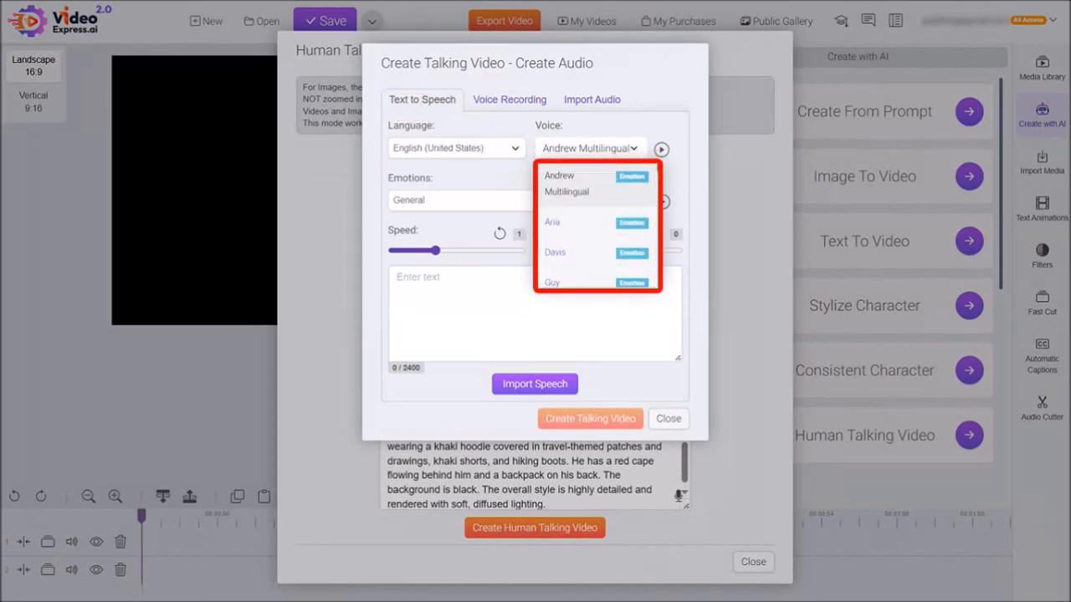
scroll("down", 3)
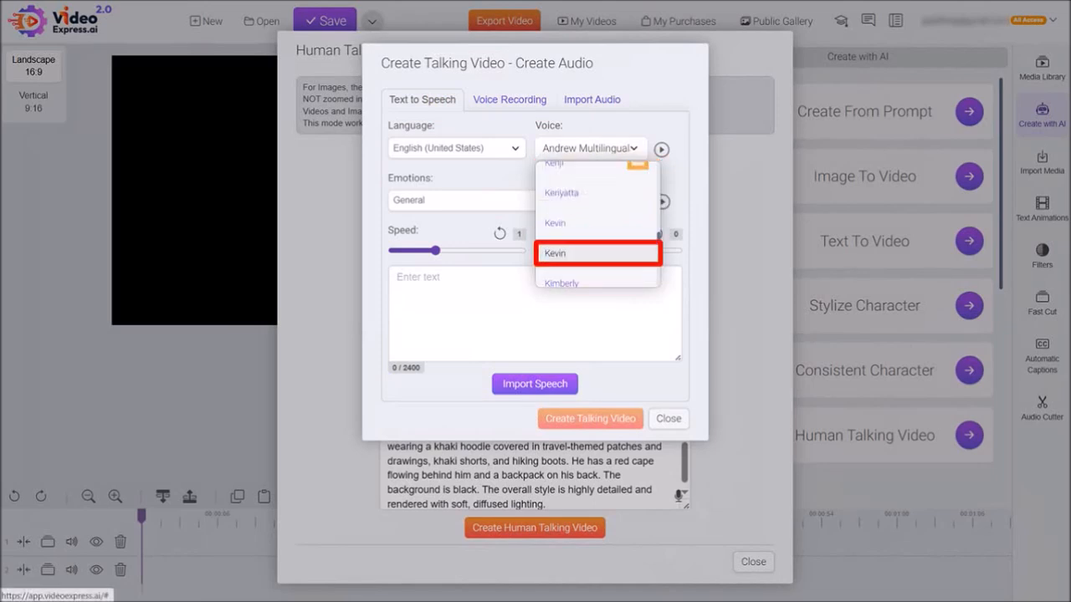
left_click(555, 252)
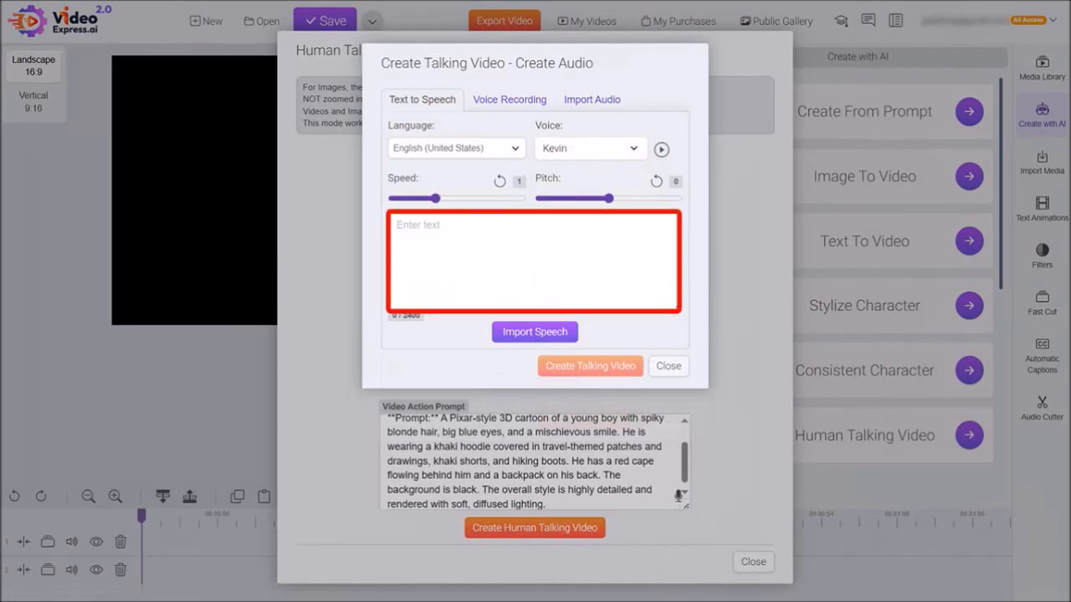
type("Hey, I'm max and I'm here with my good friend Ellie.")
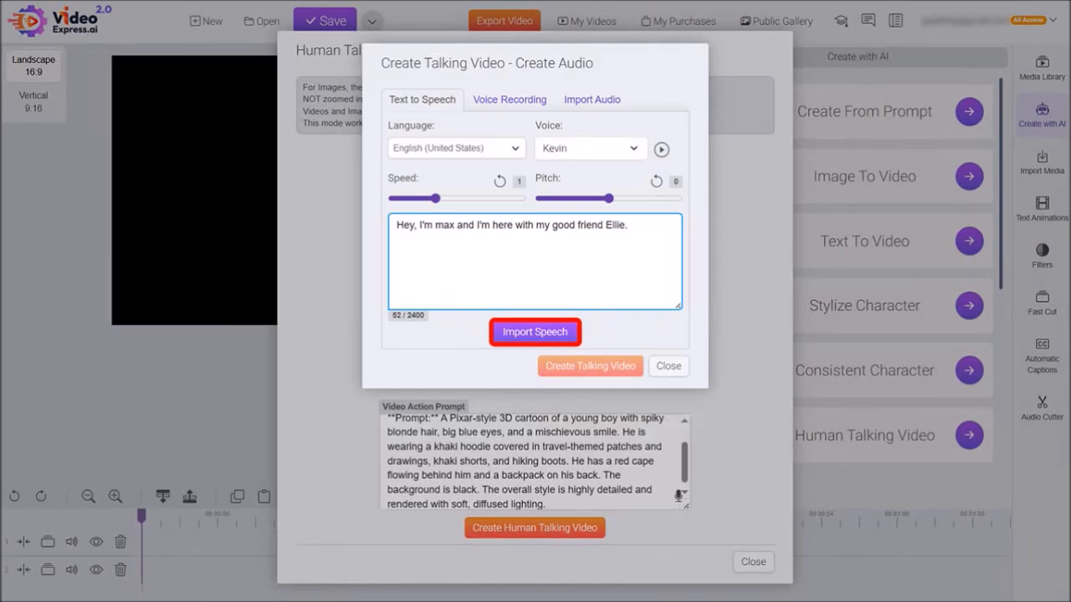
Import the generated speech and submit Max's talking video for creation.
left_click(536, 331)
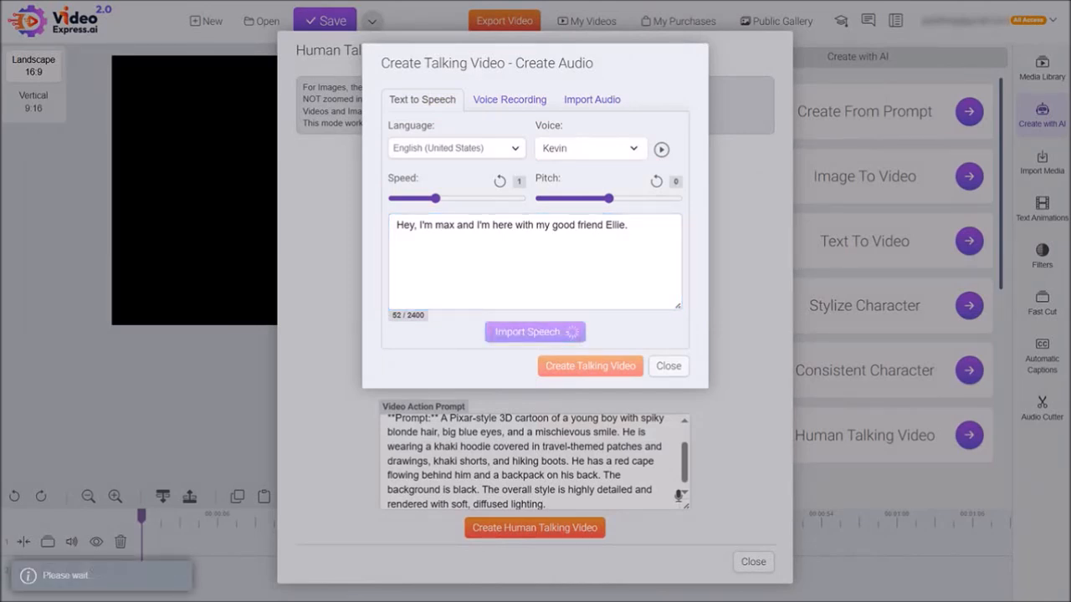
left_click(534, 332)
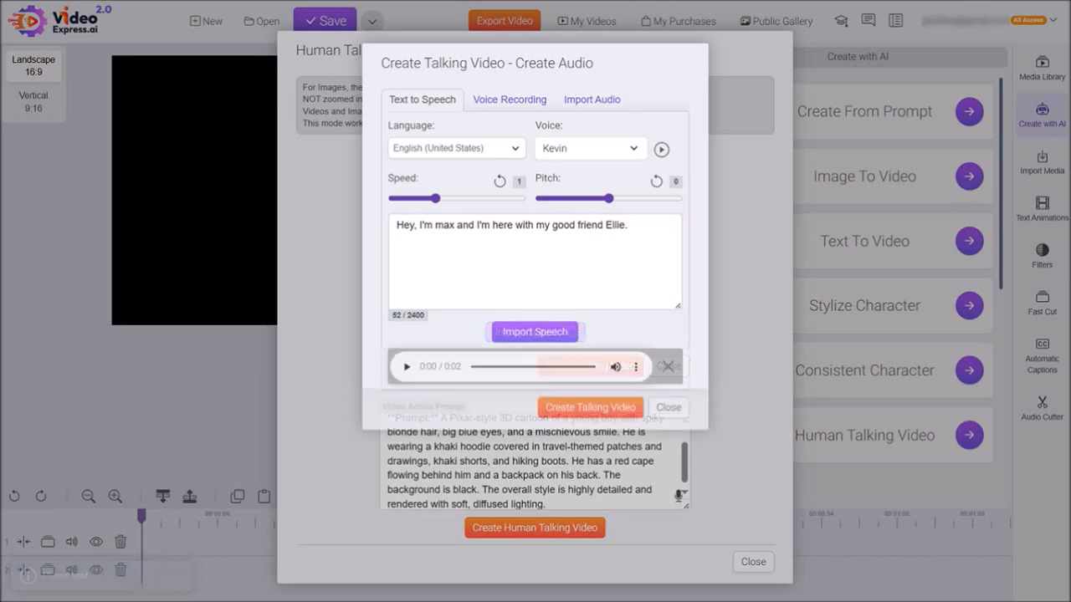
left_click(405, 366)
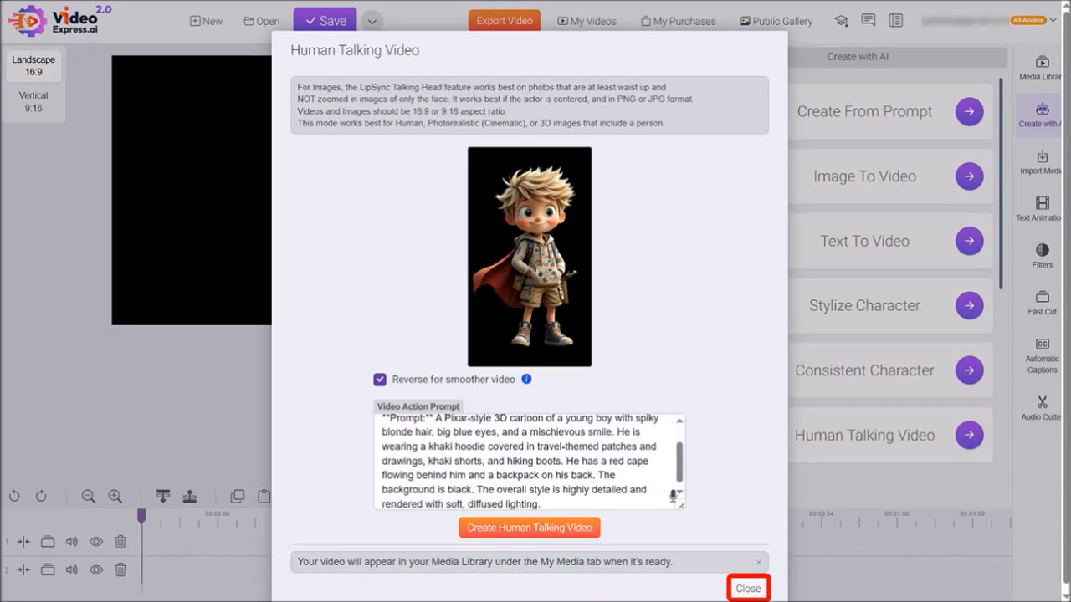
Close Max's window and load the Ellie cartoon image into a new talking video.
left_click(747, 588)
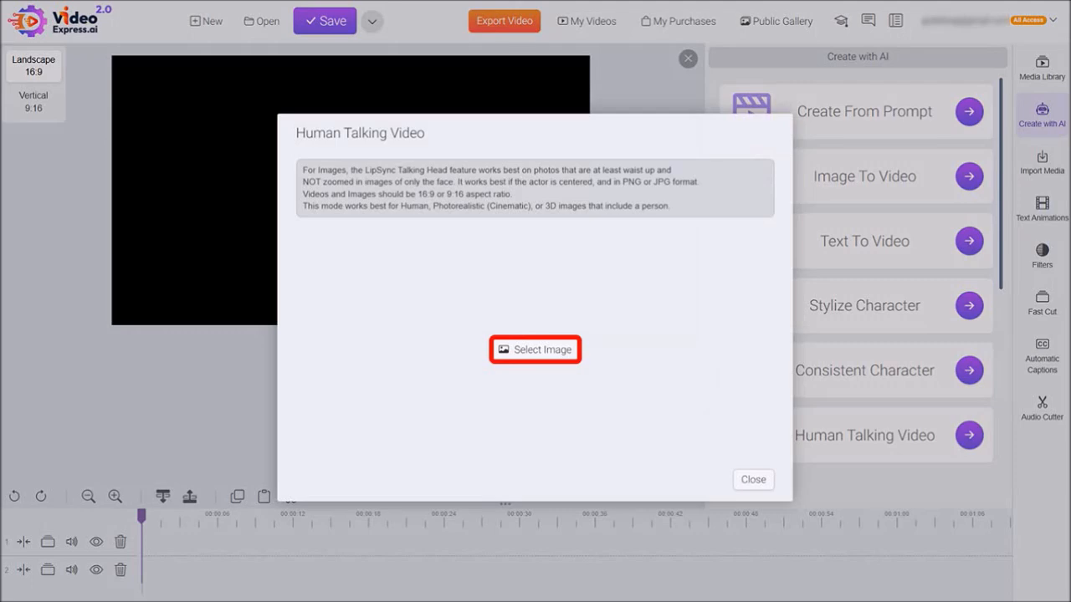
left_click(536, 349)
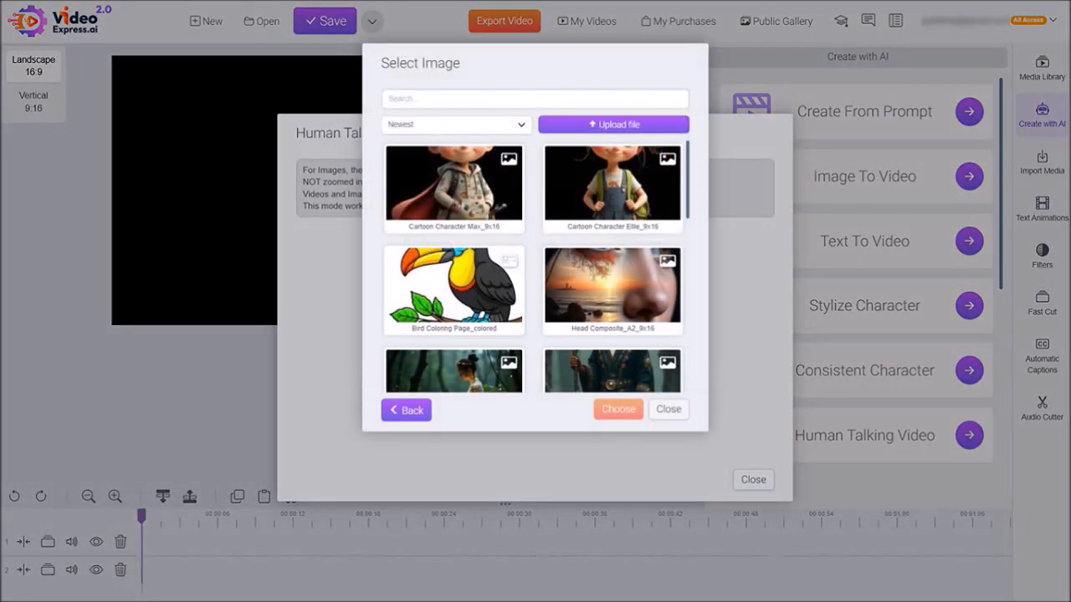
left_click(613, 184)
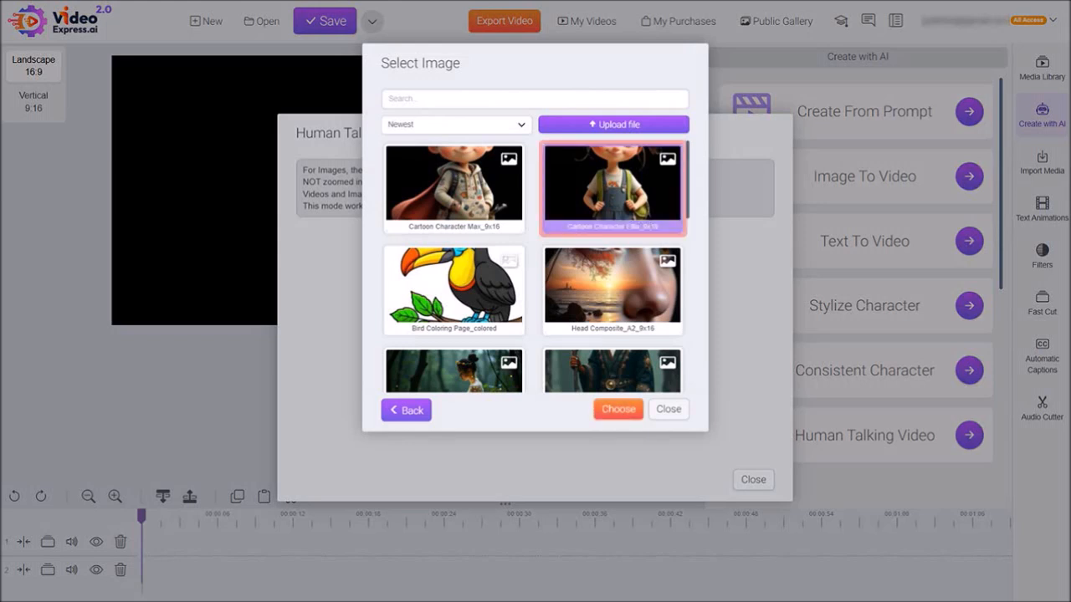
left_click(612, 187)
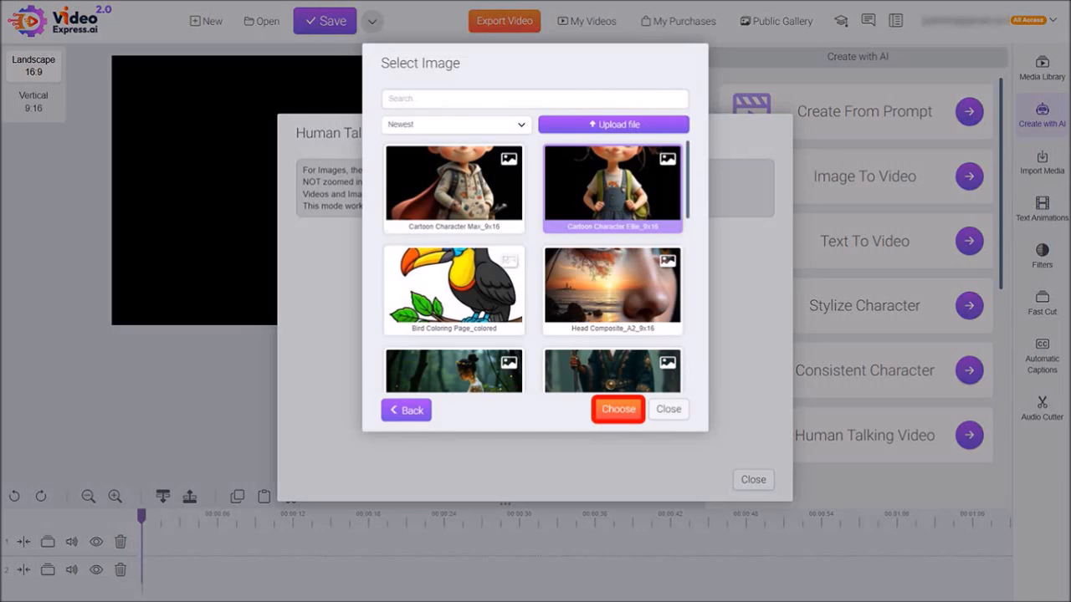
left_click(618, 408)
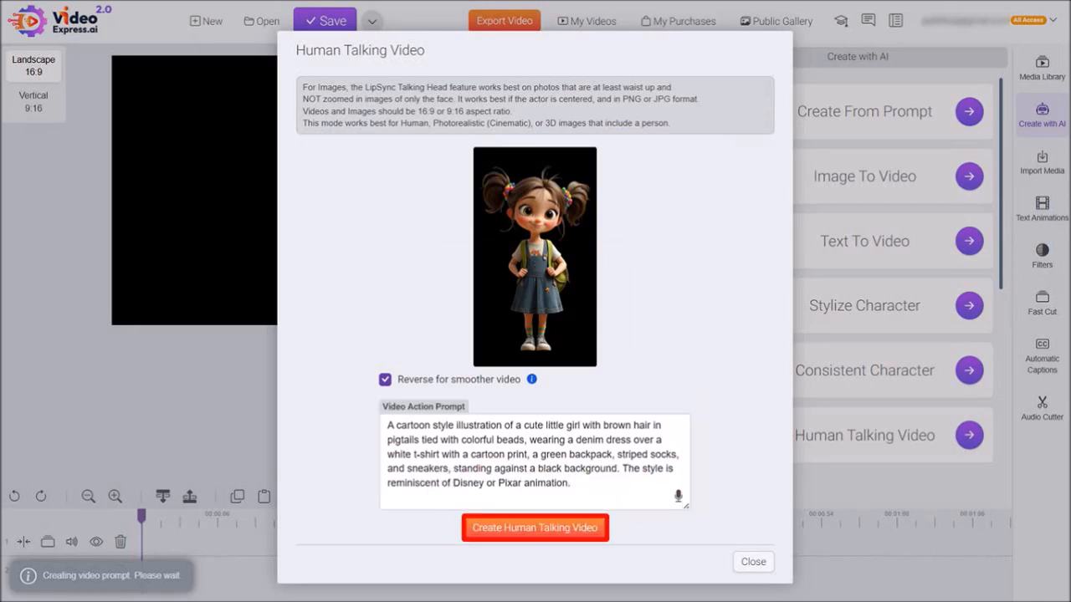
Set the Anna voice and enter 'Max and me are both Pixar styled cartoon characters that Anthony generated.'.
left_click(535, 527)
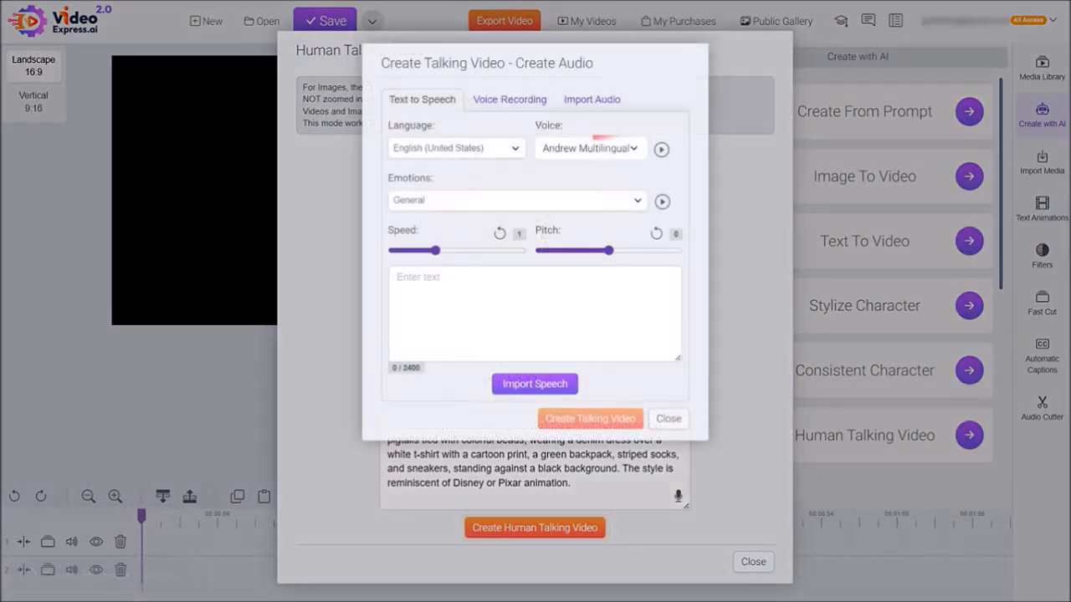
left_click(589, 147)
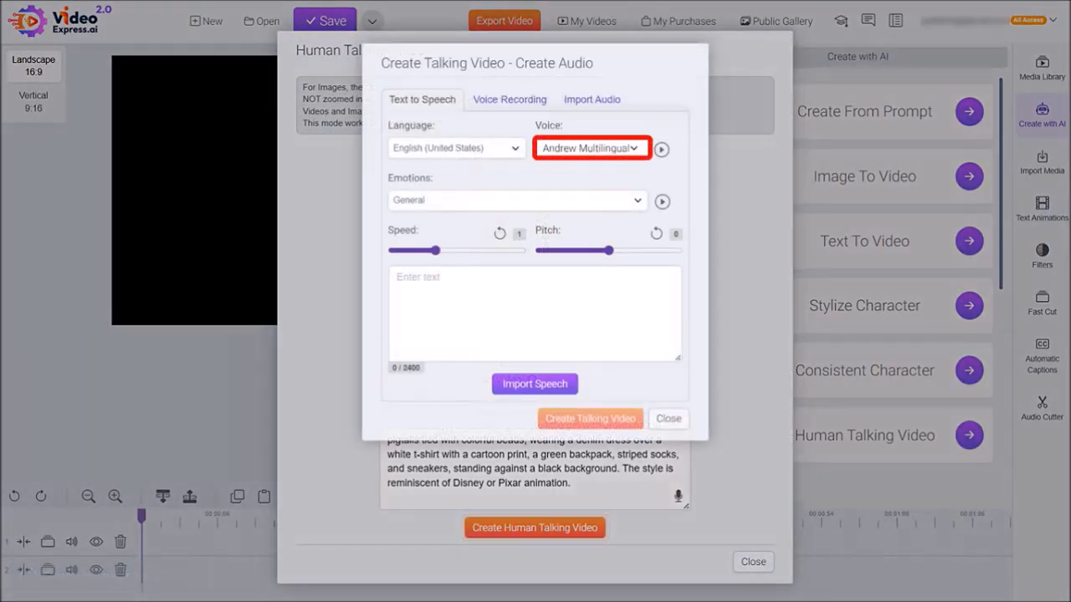
left_click(589, 147)
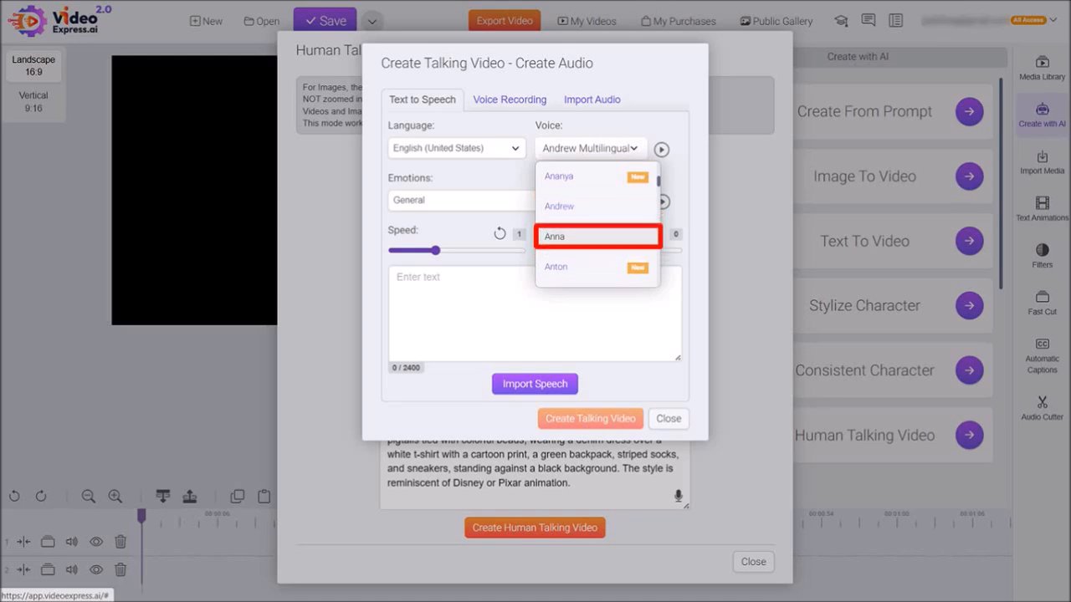
left_click(554, 236)
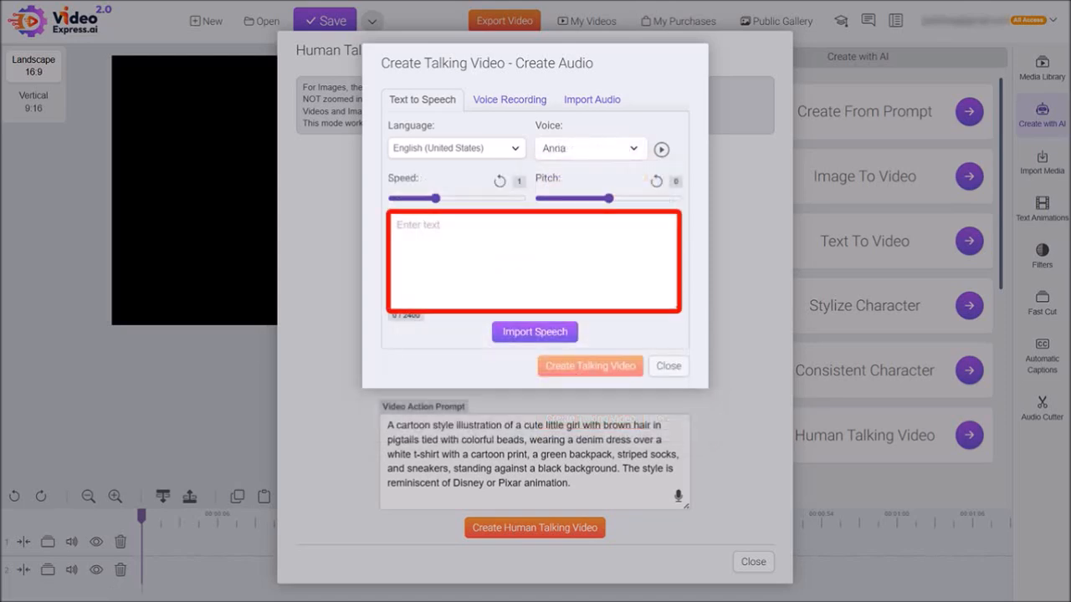
type("Max and me are both Pixar styled cartoon characters that Anthony generated.")
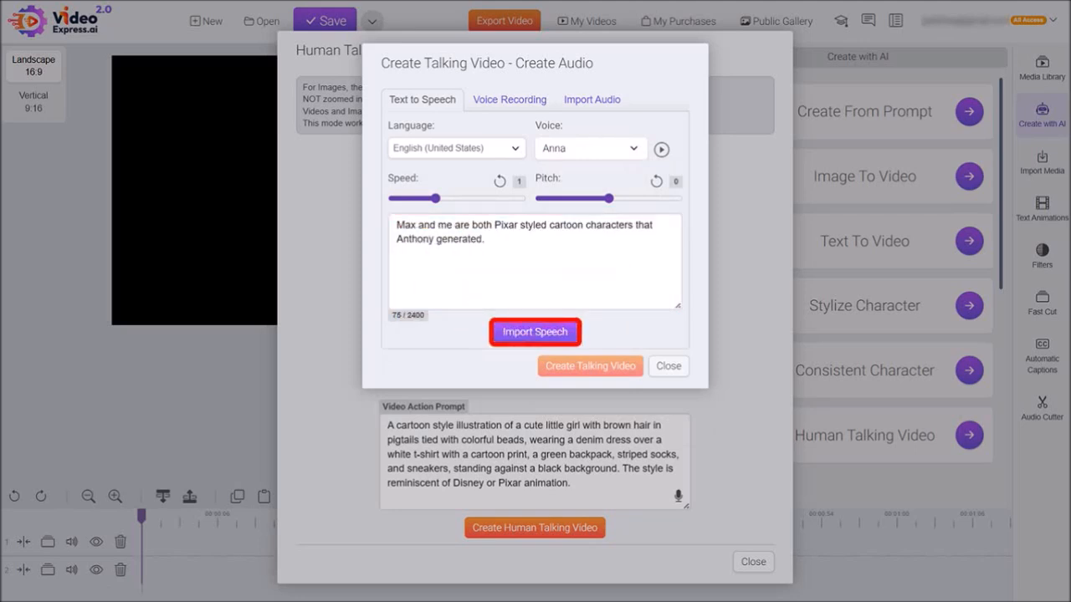
Import the speech, submit Ellie's talking video for creation and close its window.
left_click(535, 331)
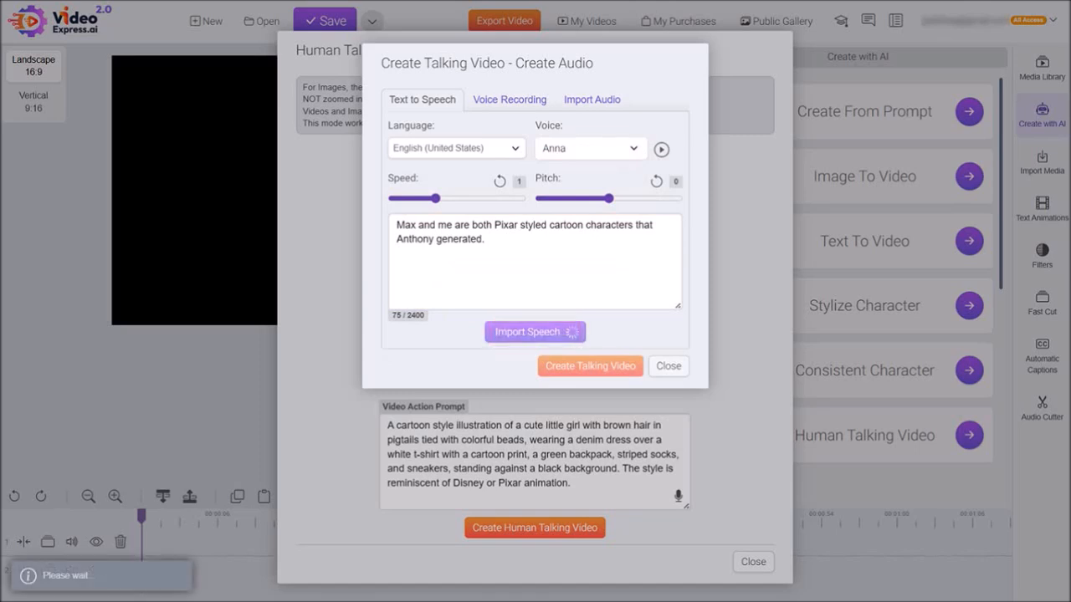
left_click(535, 332)
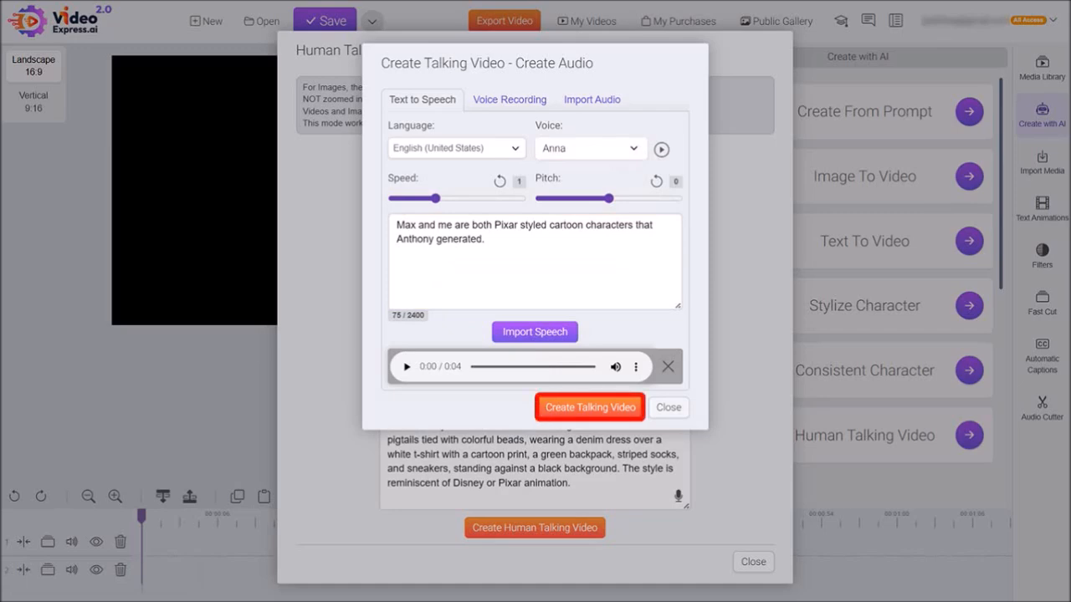
left_click(590, 408)
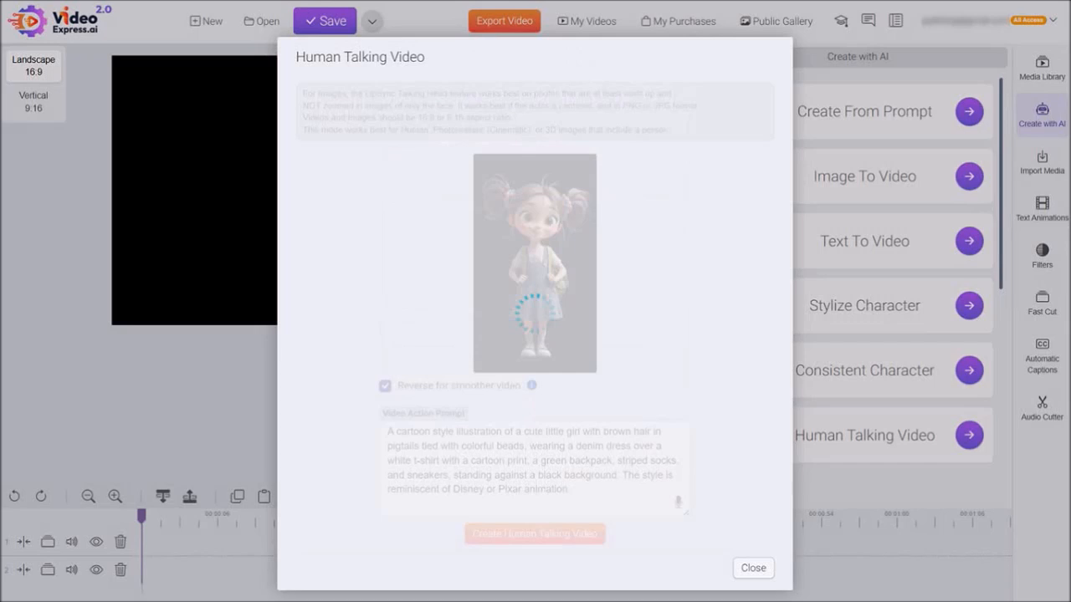
left_click(534, 534)
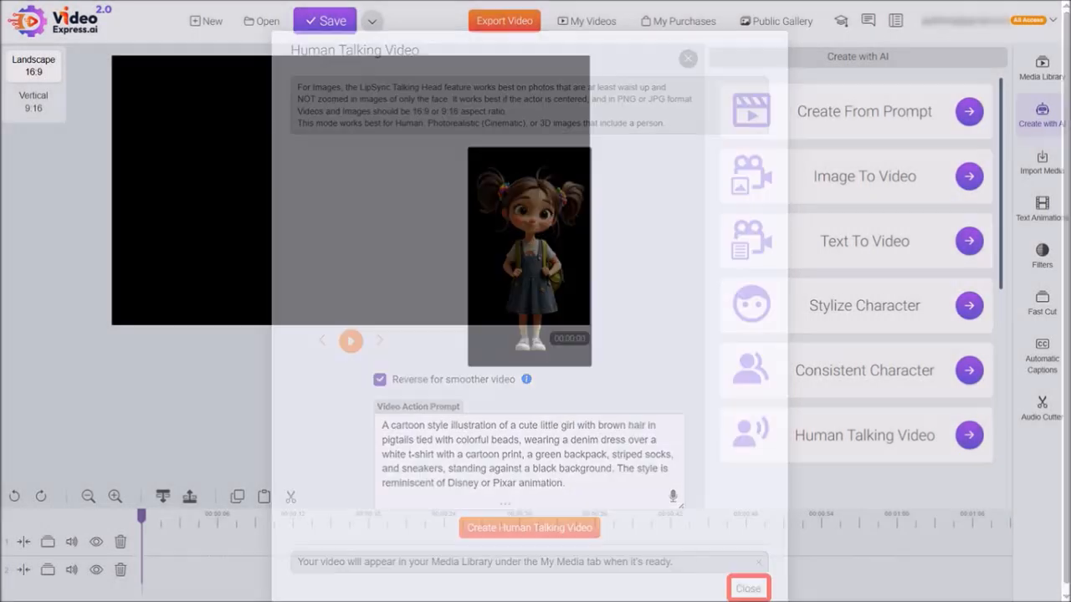
left_click(746, 589)
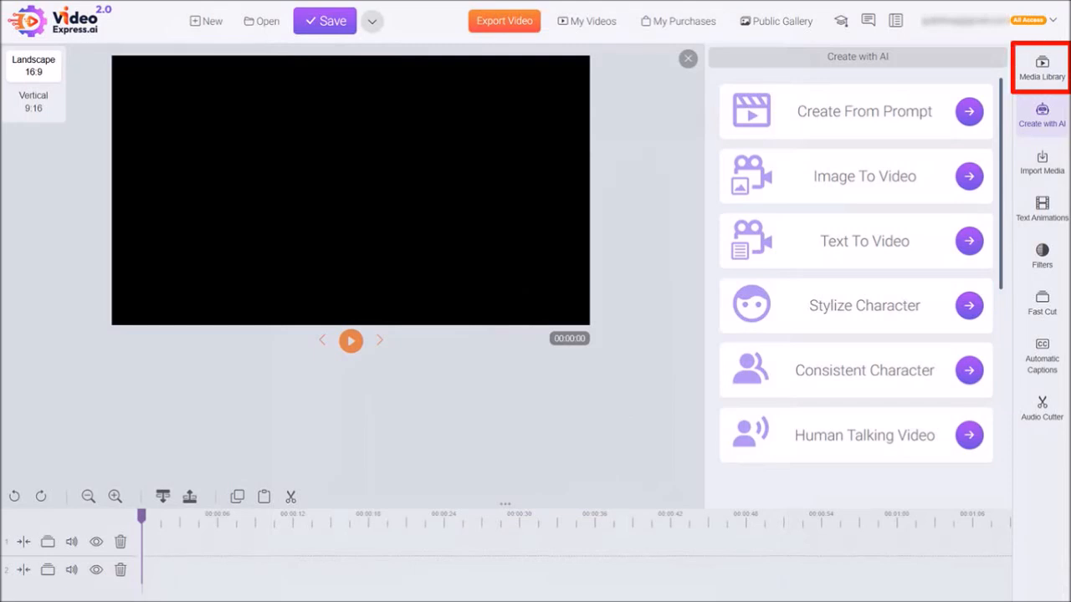
Show the Media Library with the generated character clips under My Media.
left_click(1040, 67)
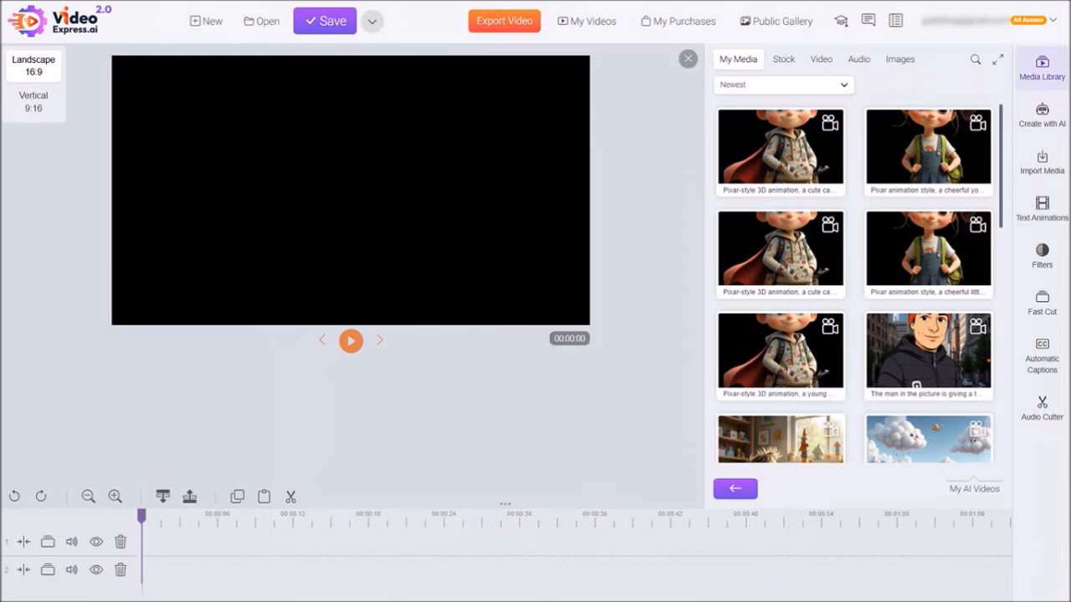
mouse_move(680, 364)
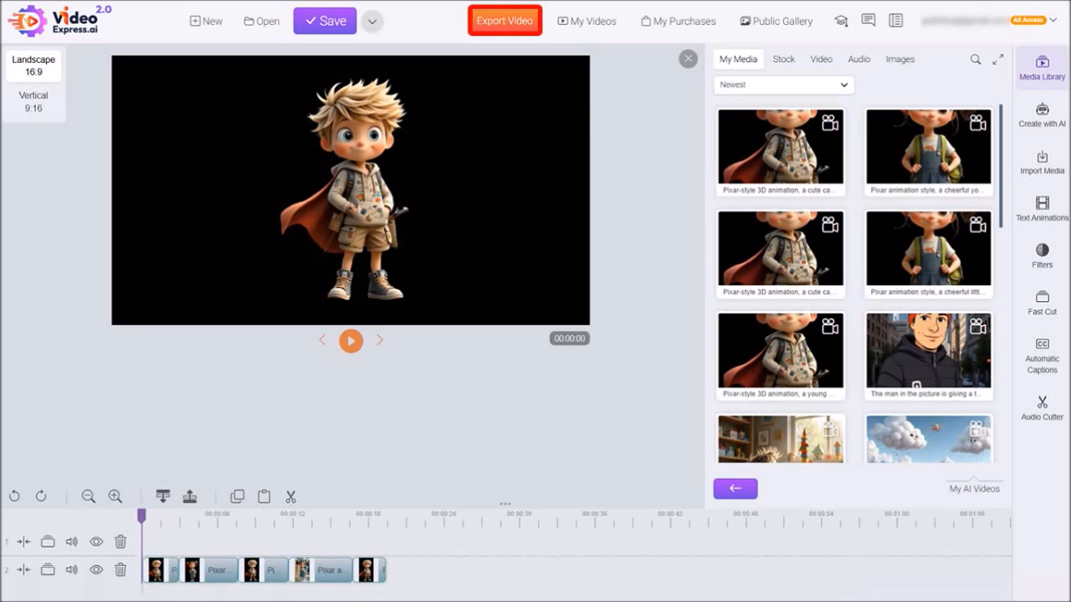
Bring up the actions menu for the first Max clip in My Media.
left_click(780, 150)
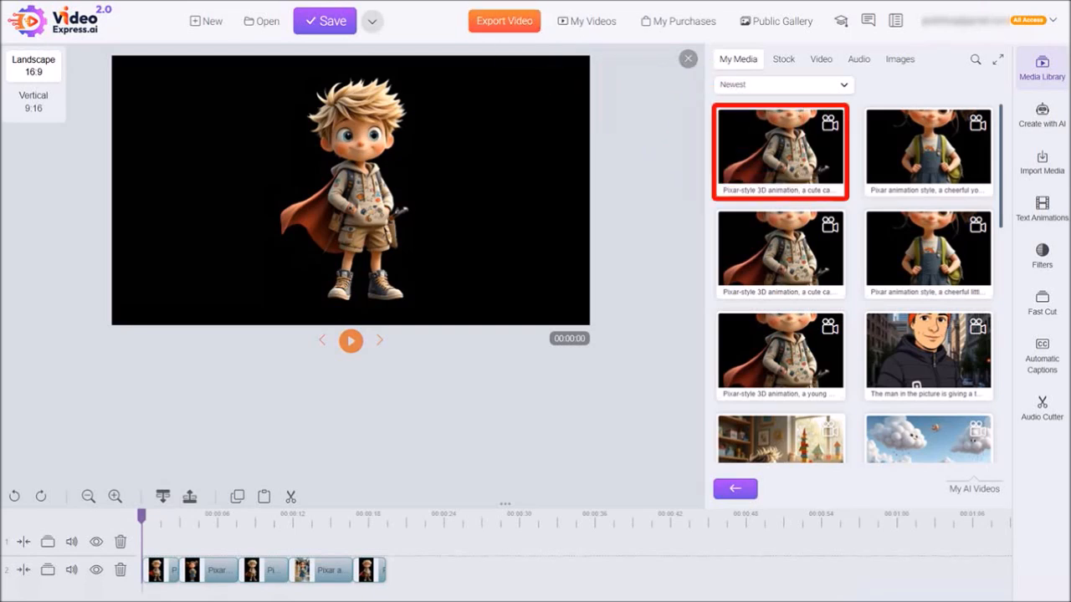
right_click(780, 152)
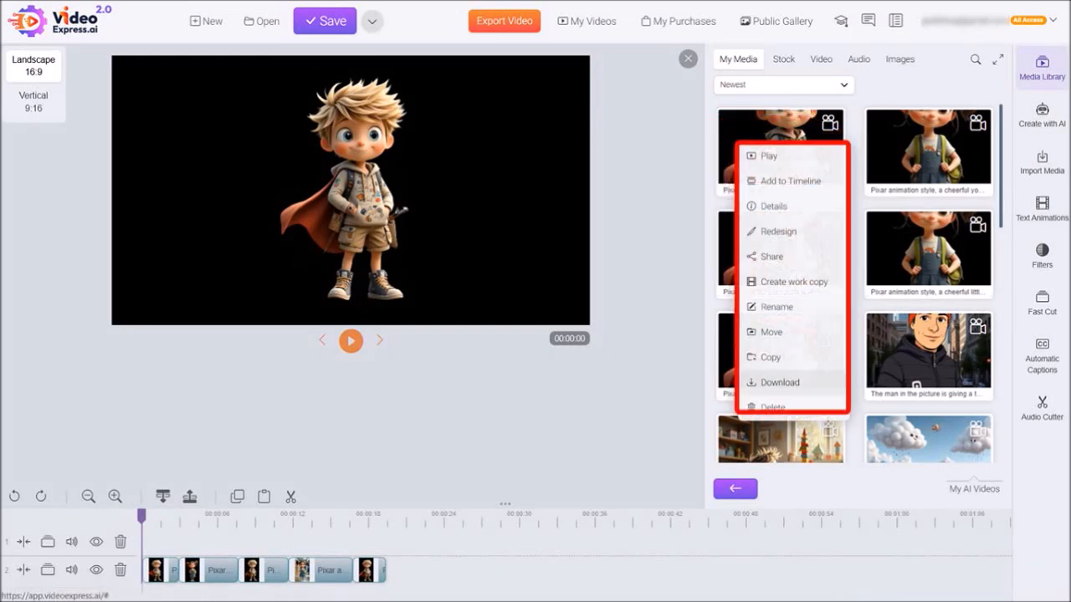